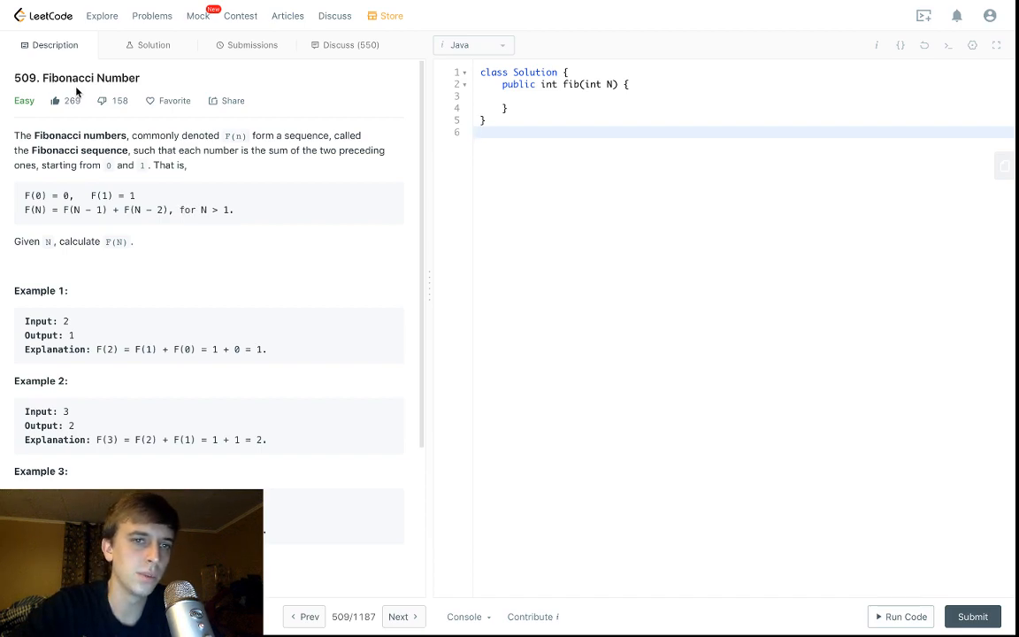
Jot the scratch Fibonacci sequence 0 1 1 2 3 5 on a line below the Solution class.
{"action": "left_click_drag", "start_coordinate": [14, 135], "coordinate": [168, 209]}
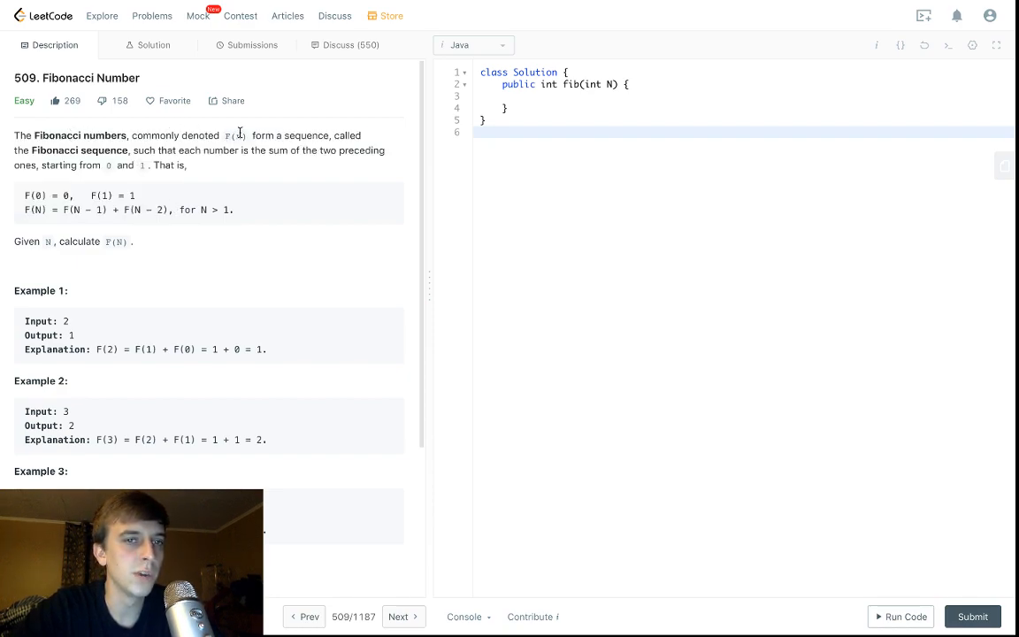
{"action": "mouse_move", "coordinate": [62, 147]}
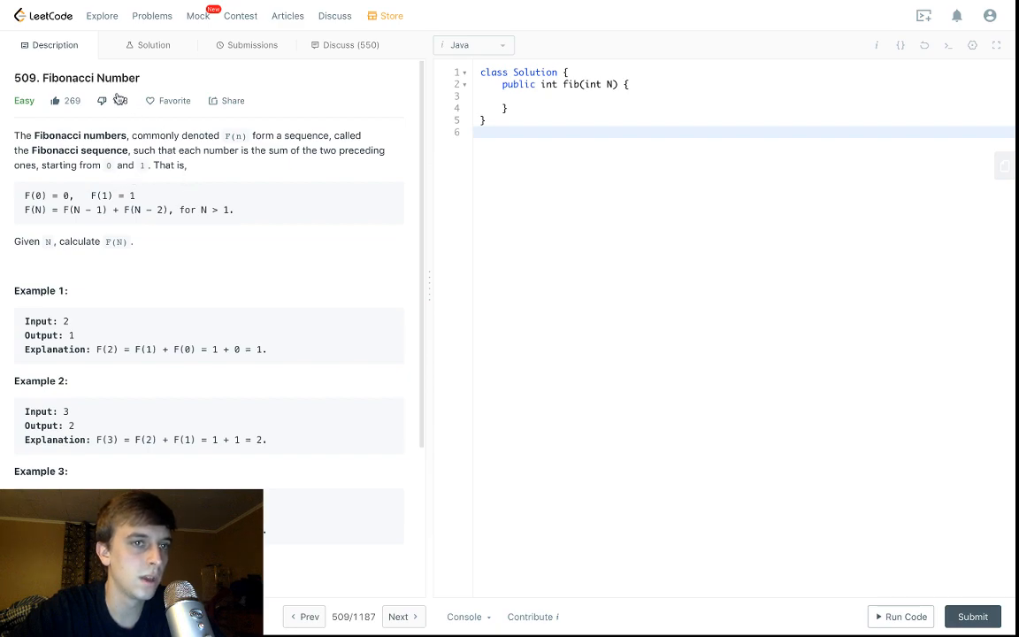
{"action": "left_click", "coordinate": [101, 100]}
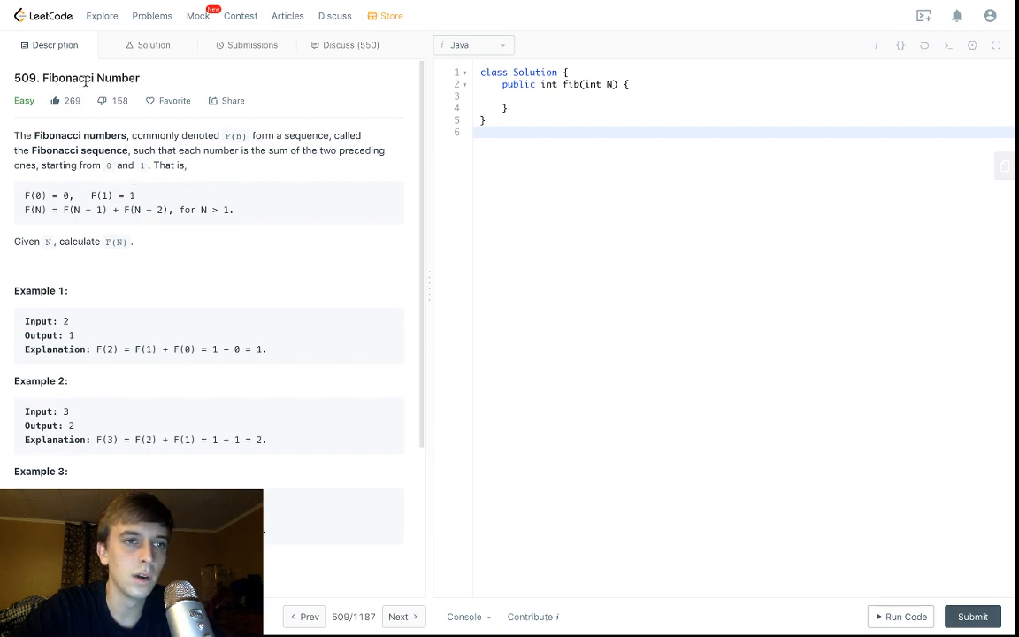
{"action": "type", "text": "0 1"}
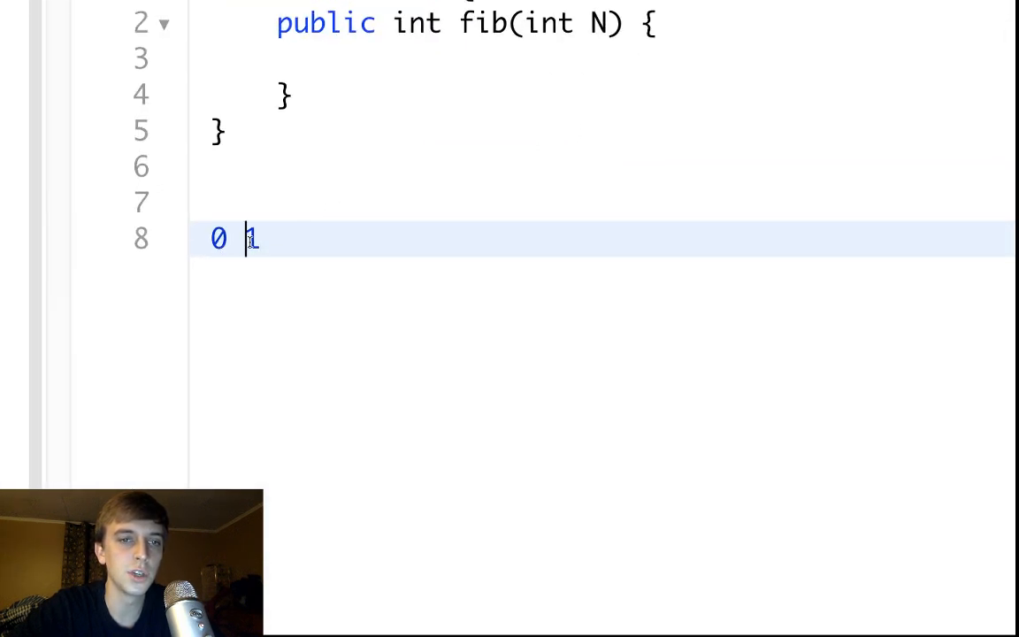
{"action": "type", "text": "1"}
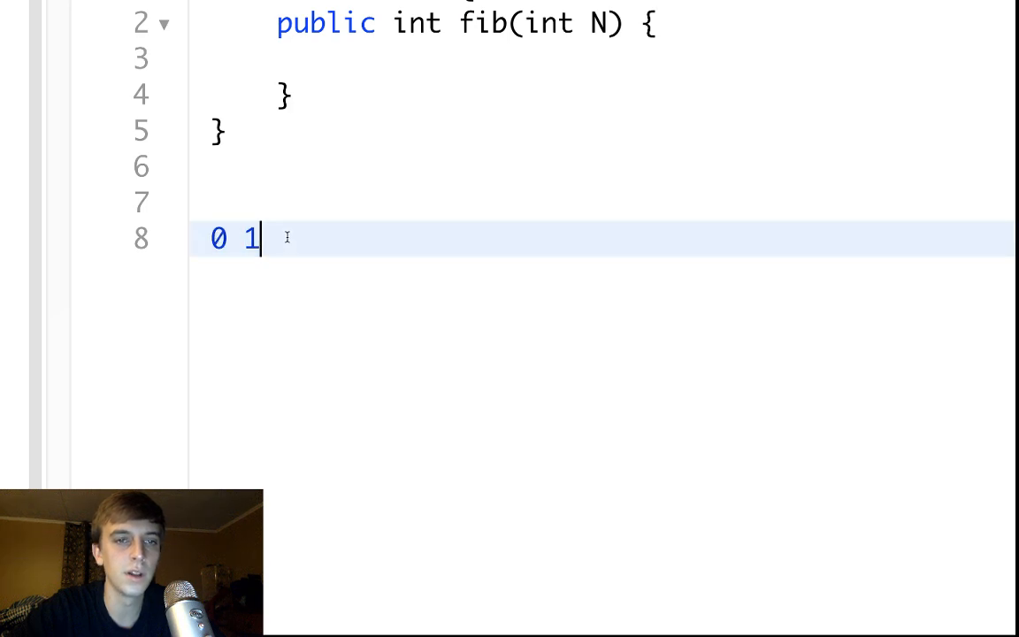
{"action": "type", "text": "1"}
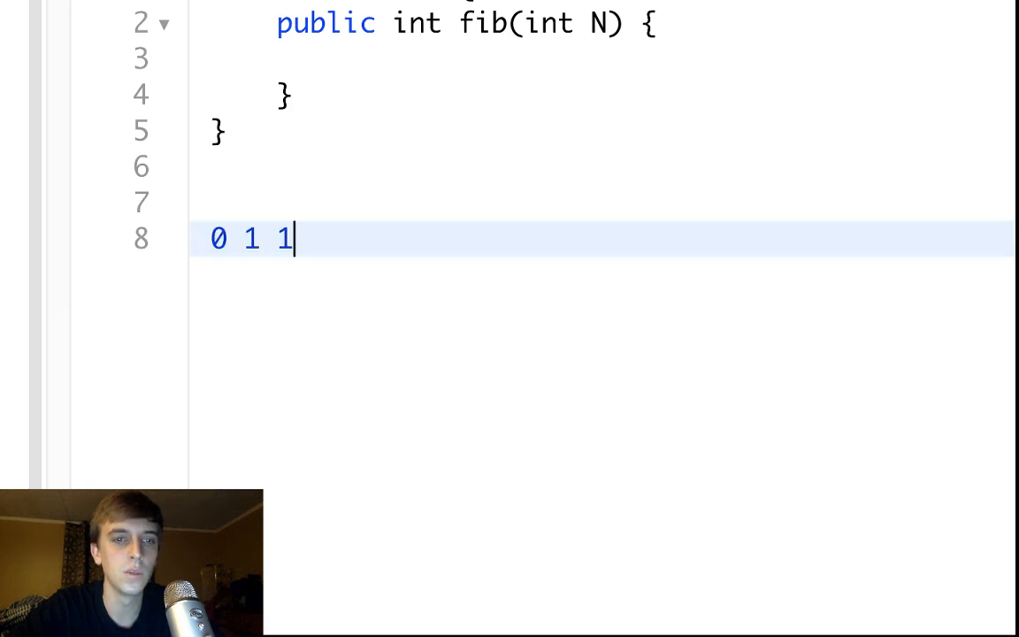
{"action": "type", "text": "2"}
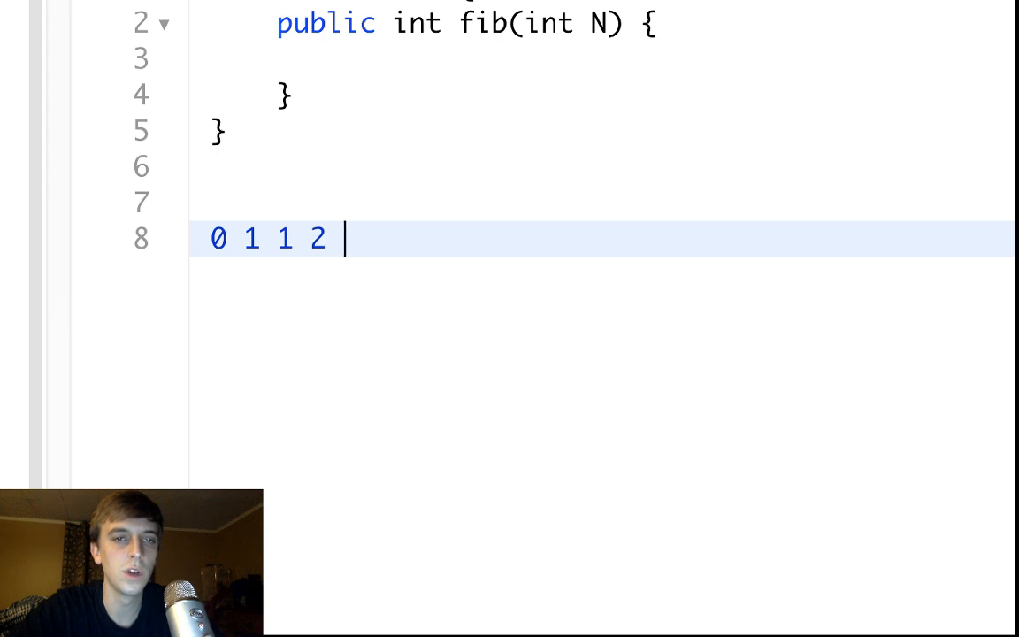
{"action": "type", "text": "3"}
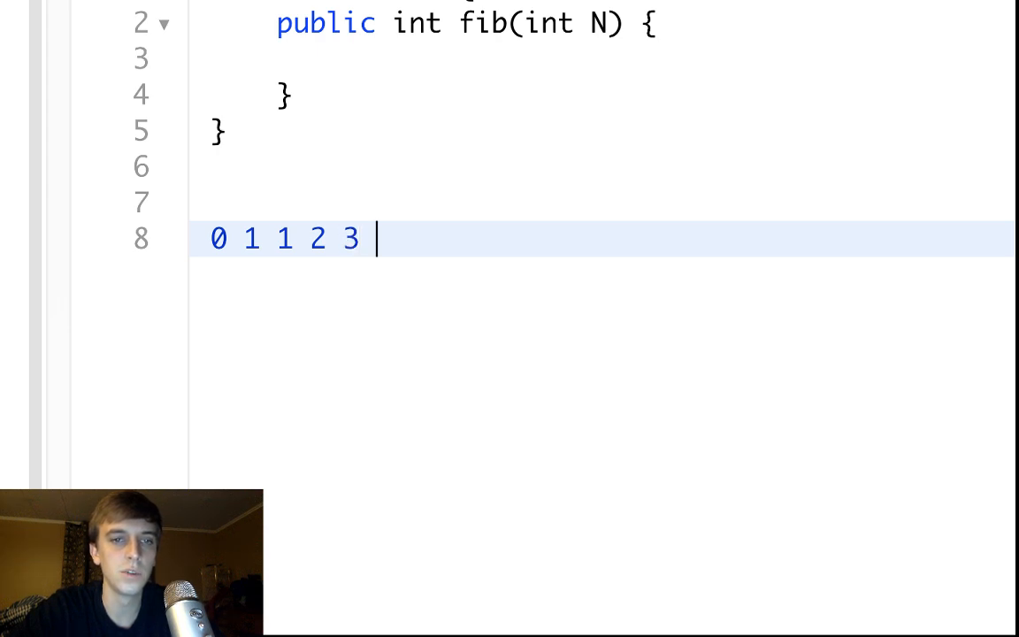
{"action": "type", "text": "5"}
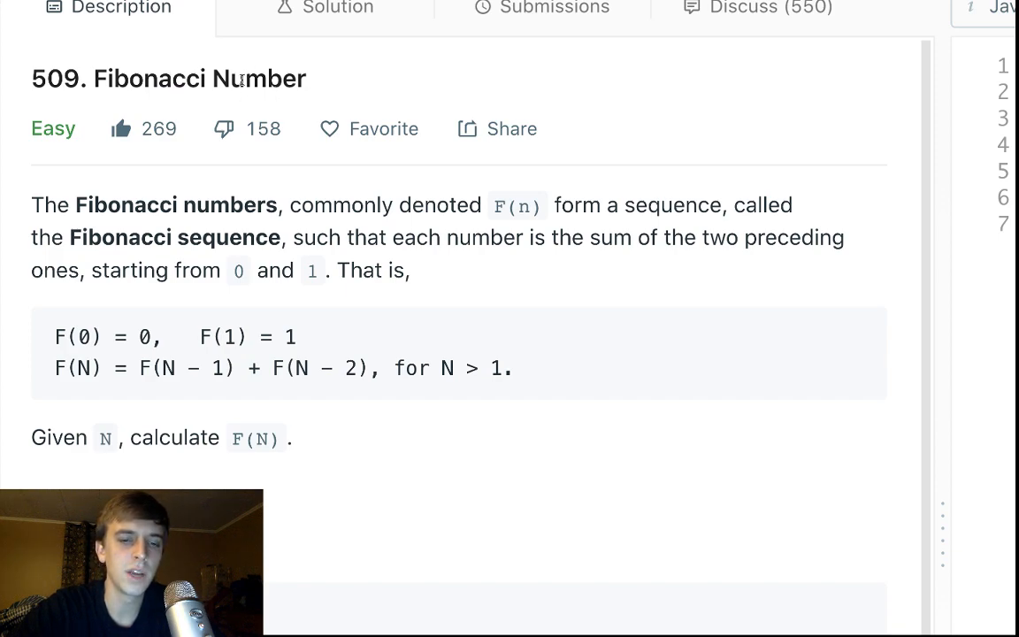
Highlight the title word 'Number' and delete the scratch numbers line from the editor.
{"action": "double_click", "coordinate": [259, 79]}
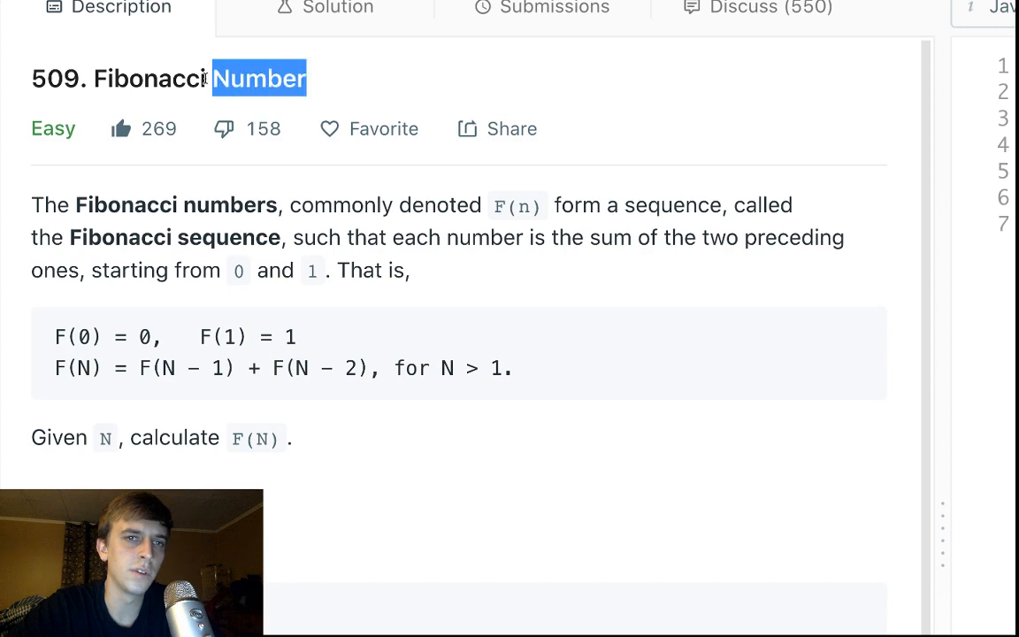
{"action": "left_click_drag", "start_coordinate": [203, 79], "coordinate": [106, 79]}
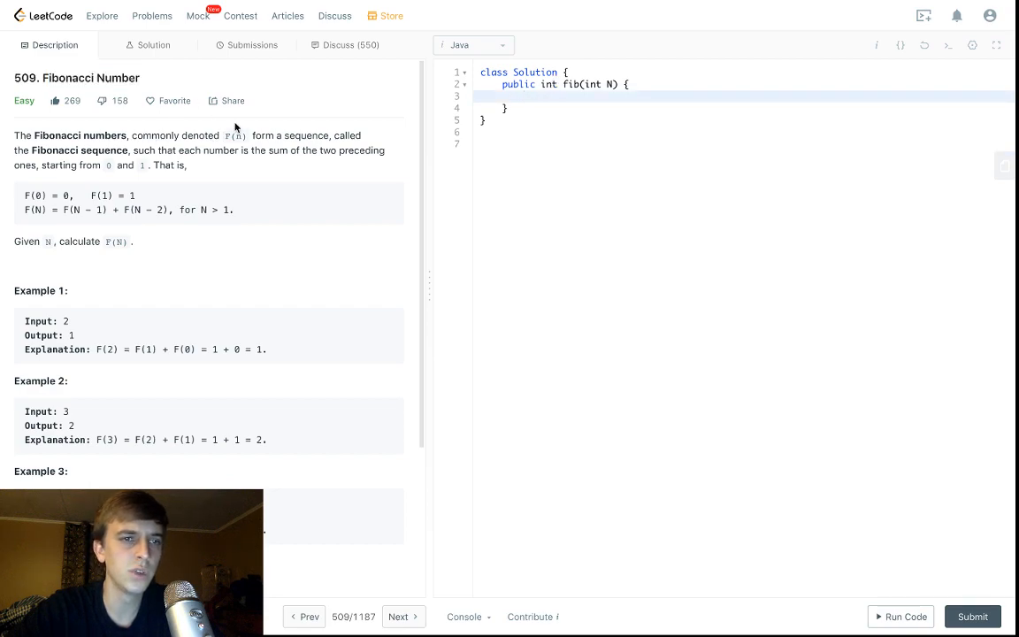
{"action": "mouse_move", "coordinate": [55, 193]}
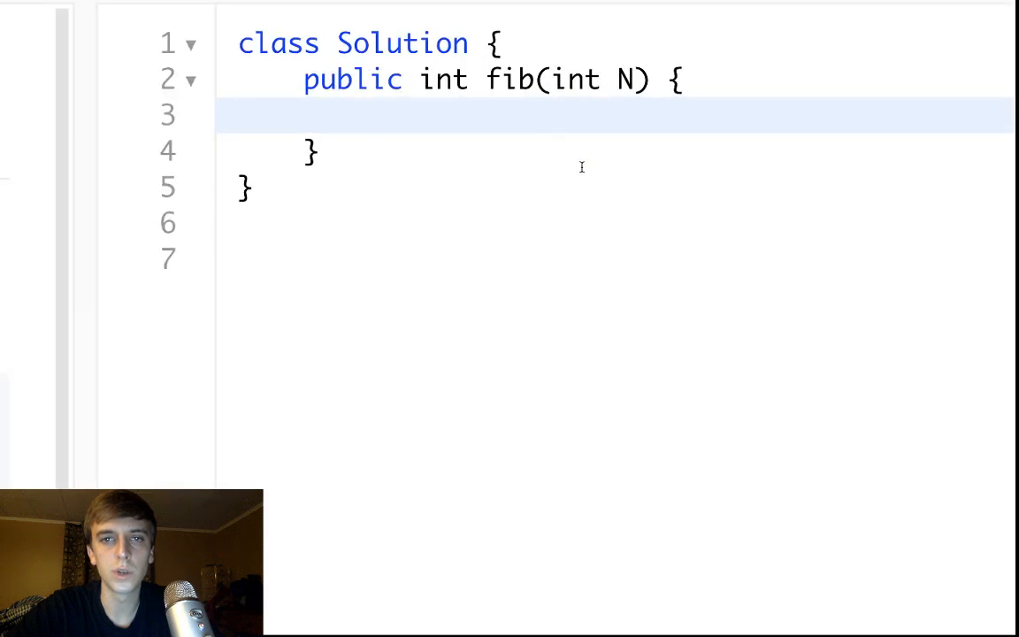
Write return fib(N-1) + fib(N-2); inside fib, correcting the 'fiv' typo.
{"action": "key", "text": "Enter"}
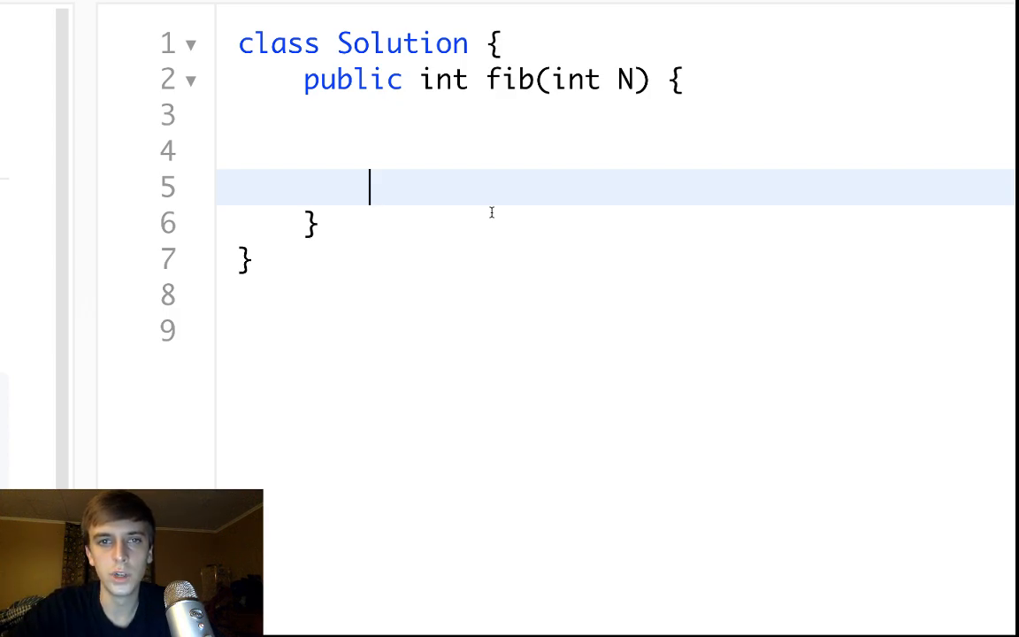
{"action": "type", "text": "retu"}
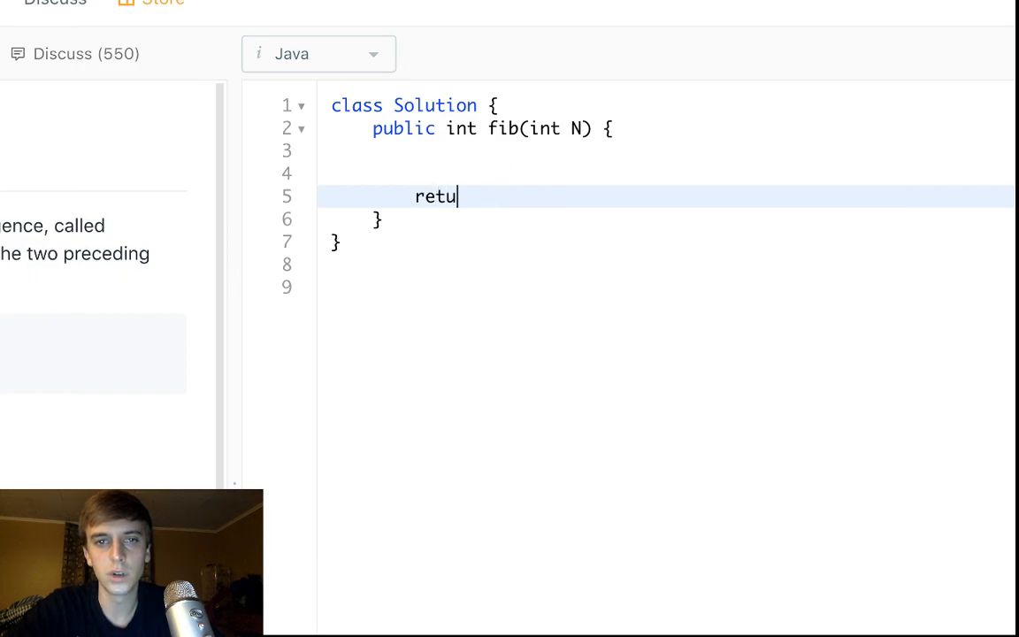
{"action": "type", "text": "rn fib("}
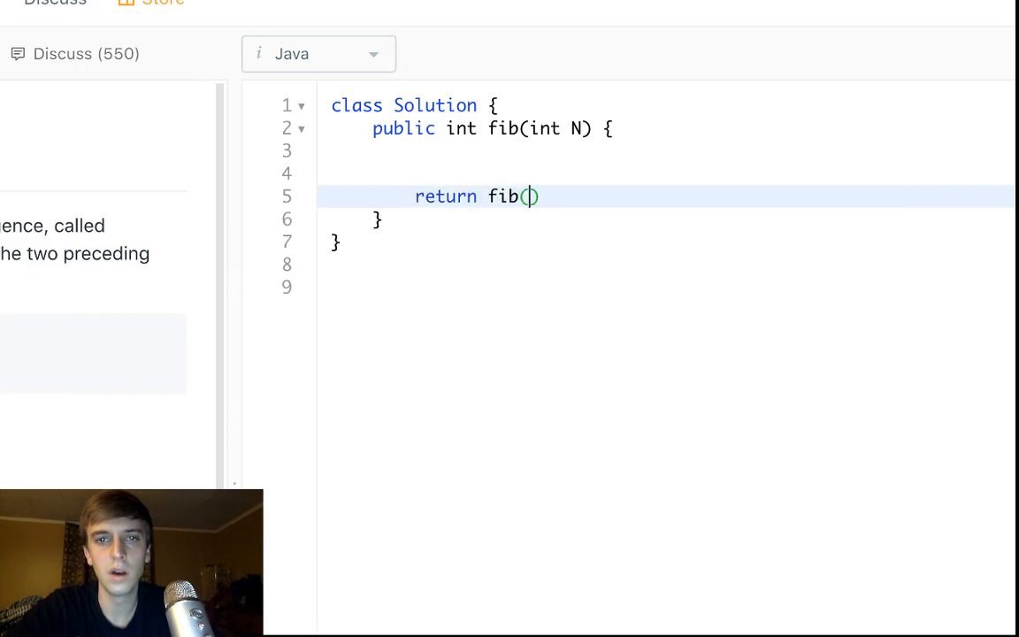
{"action": "type", "text": "N-1"}
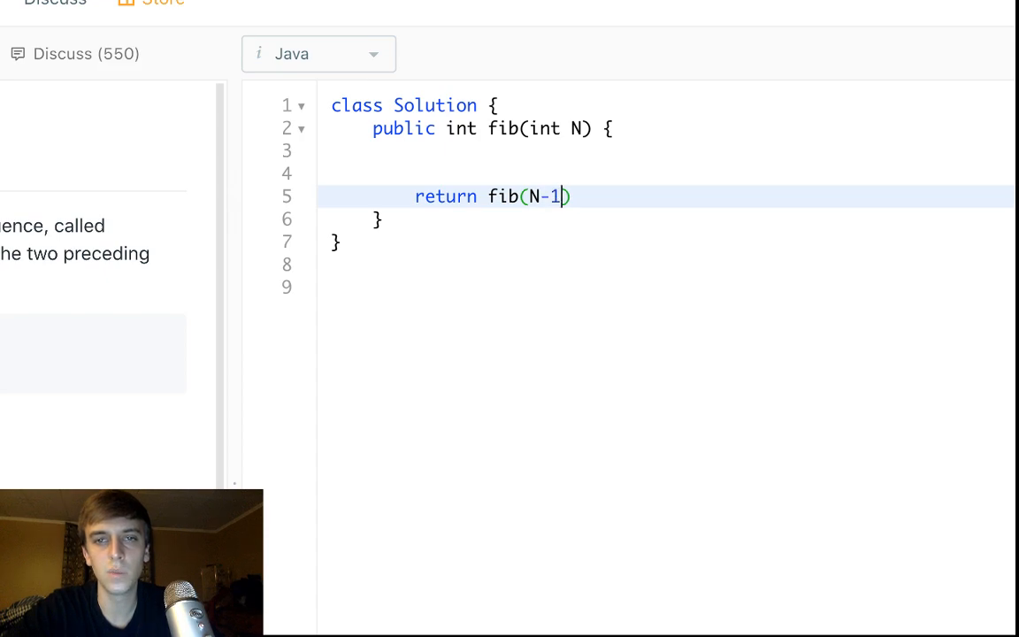
{"action": "type", "text": "+ fiv"}
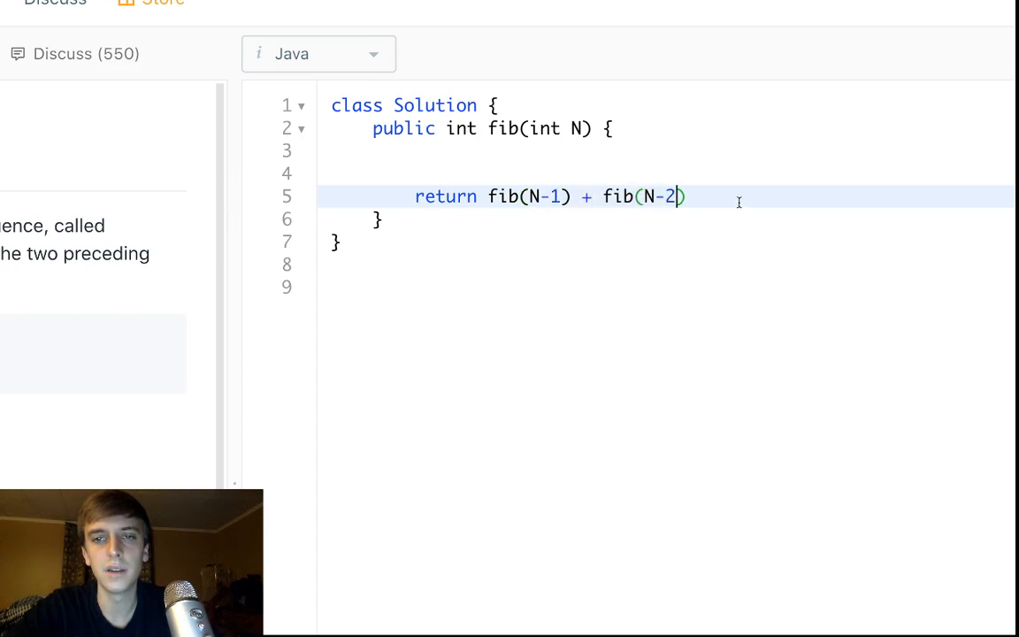
{"action": "type", "text": ";"}
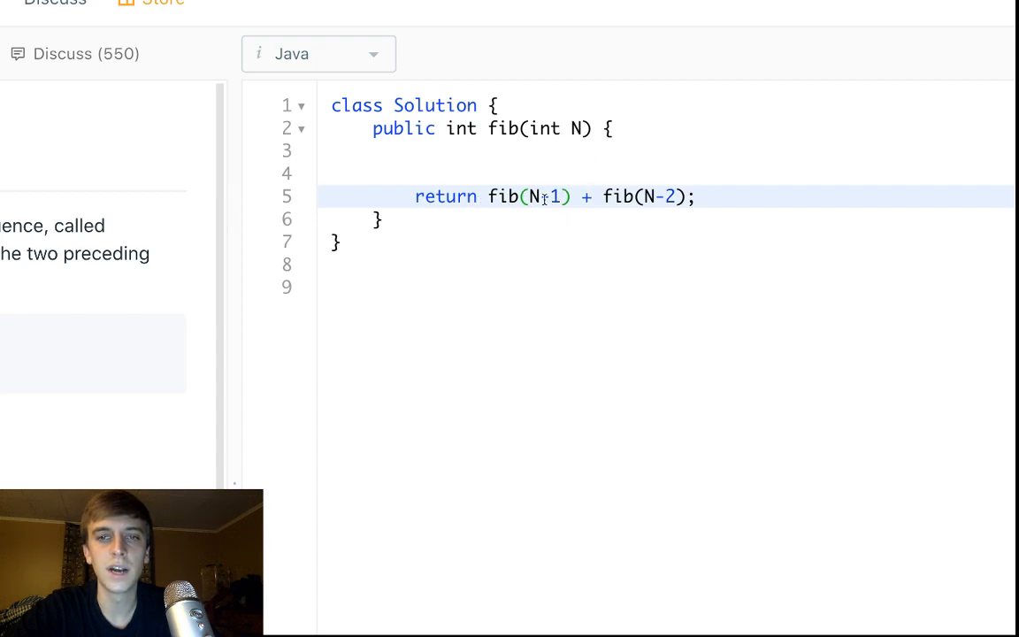
{"action": "type", "text": "-"}
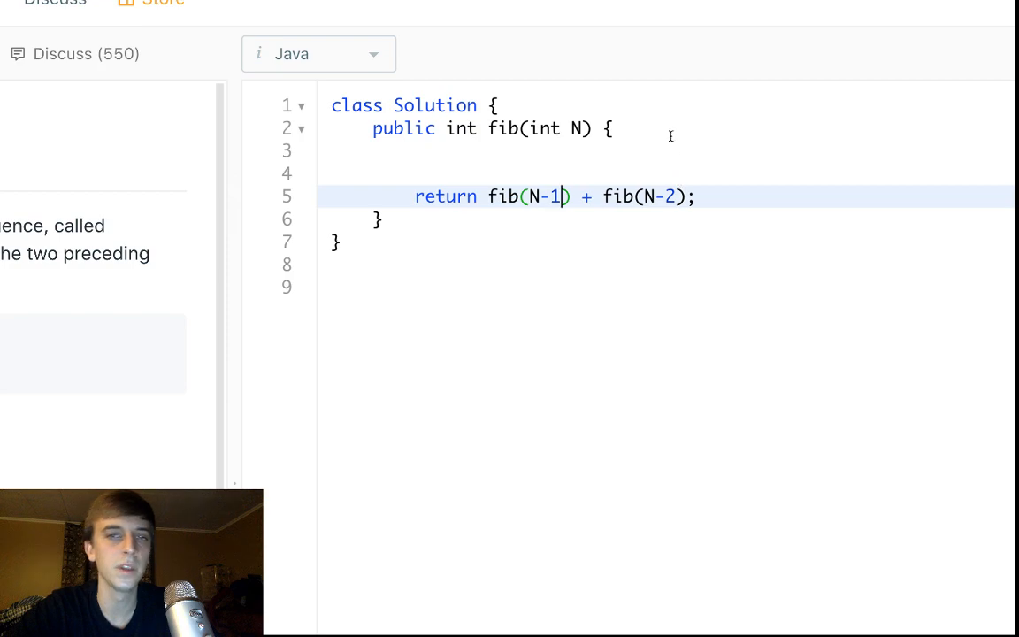
Add base cases if (N == 0) return 0; and if (N == 1) return 1; to fib.
{"action": "type", "text": "if"}
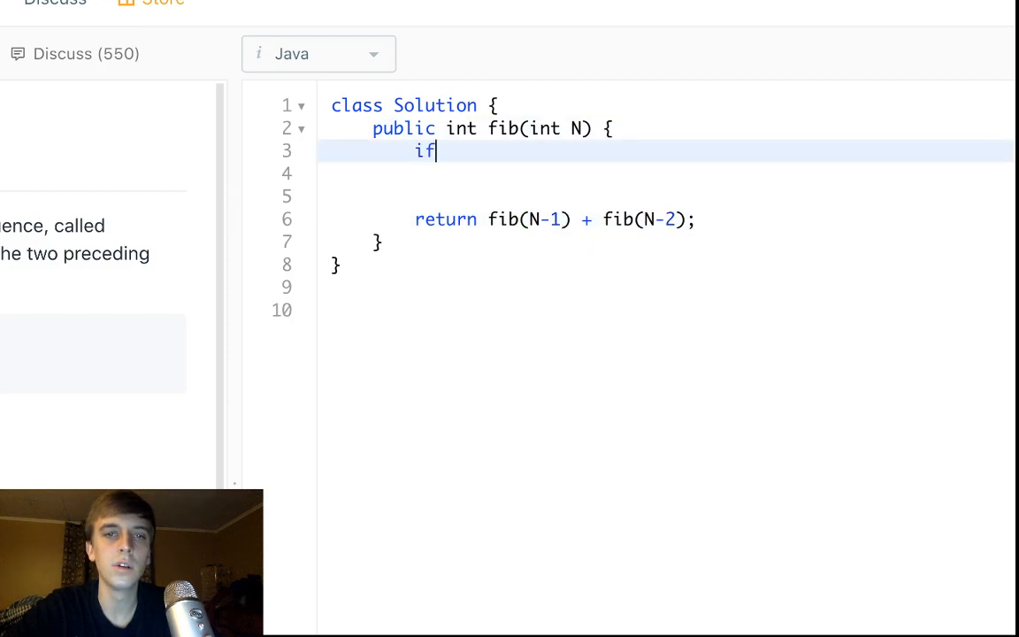
{"action": "type", "text": "(N == 0)"}
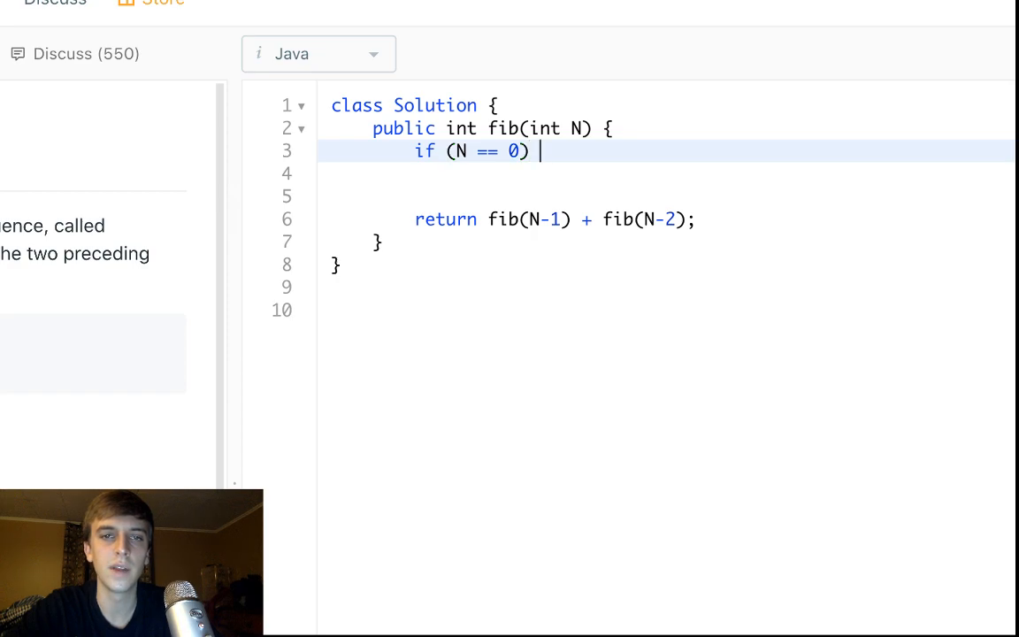
{"action": "type", "text": "return 0;"}
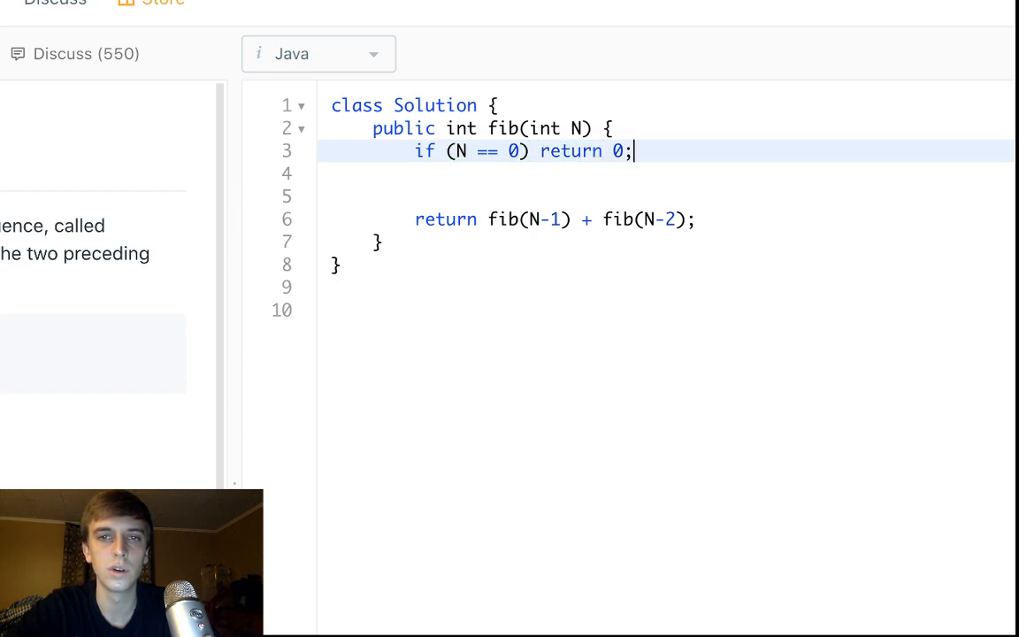
{"action": "key", "text": "Enter"}
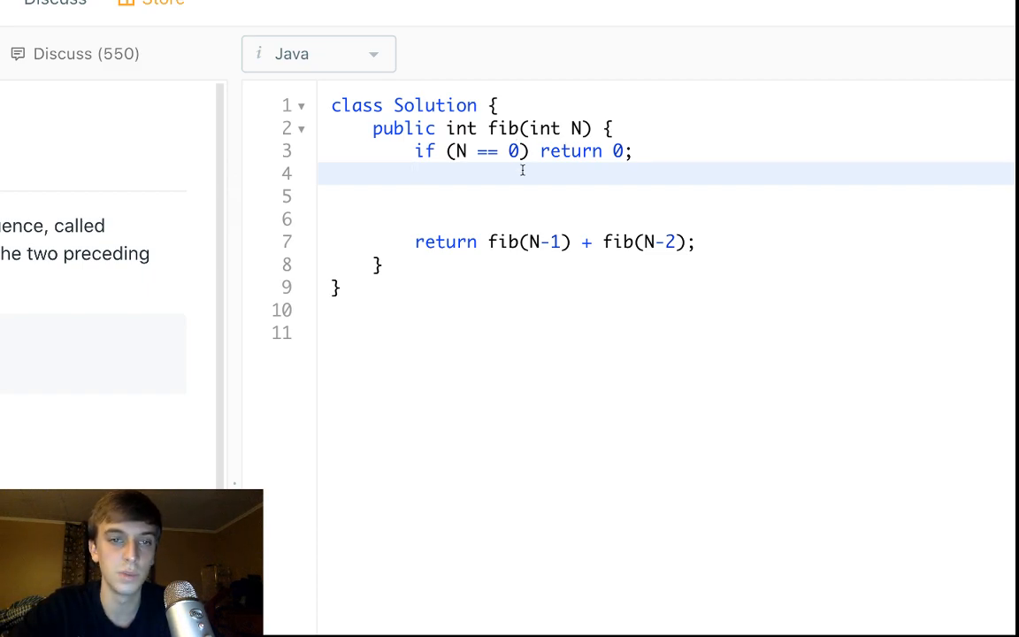
{"action": "type", "text": "0"}
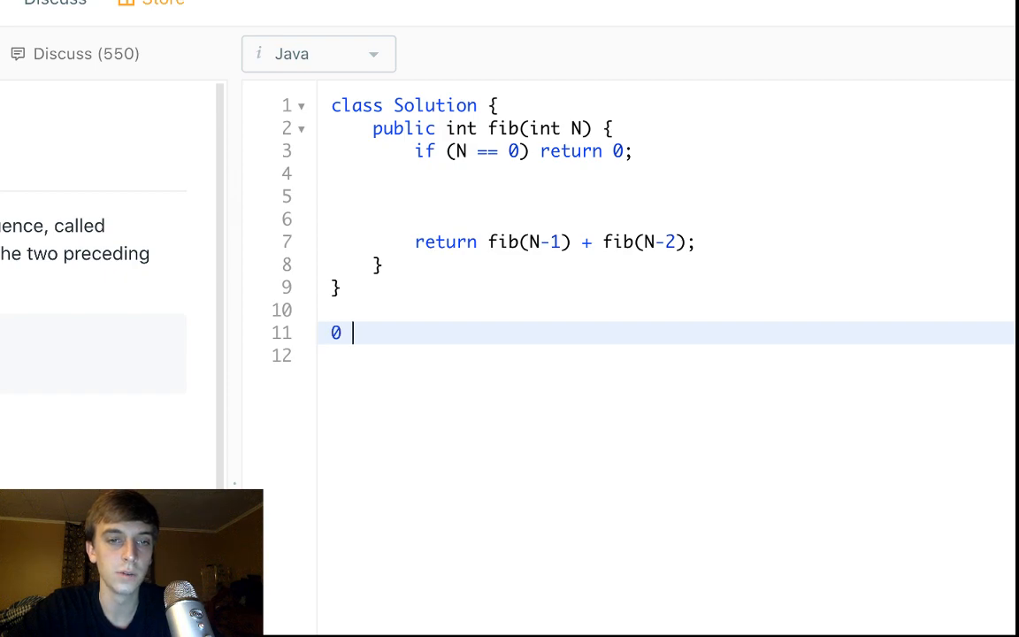
{"action": "type", "text": "if"}
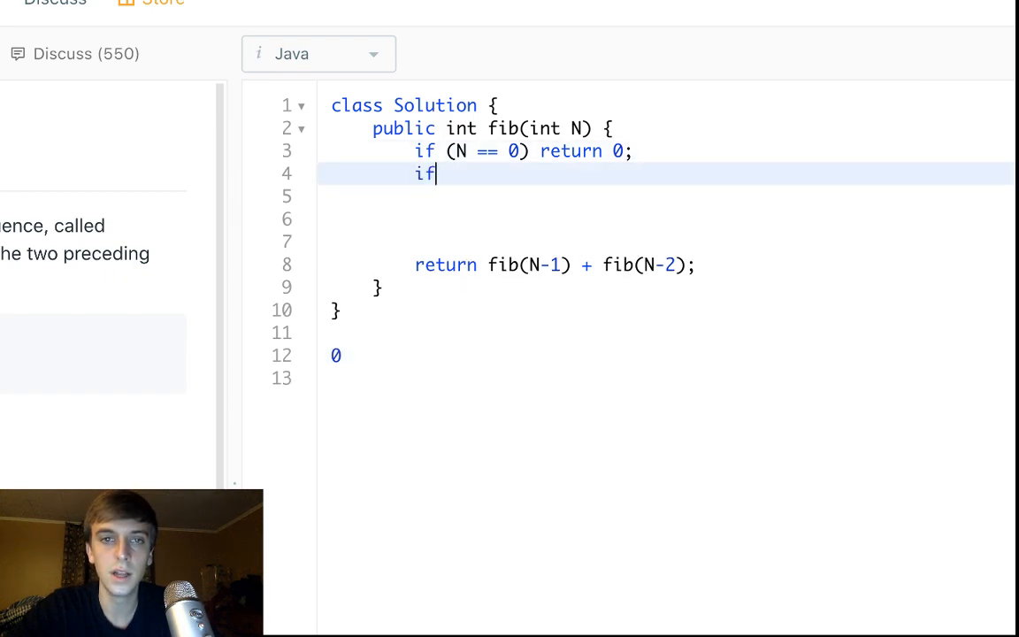
{"action": "type", "text": "(N == 1)"}
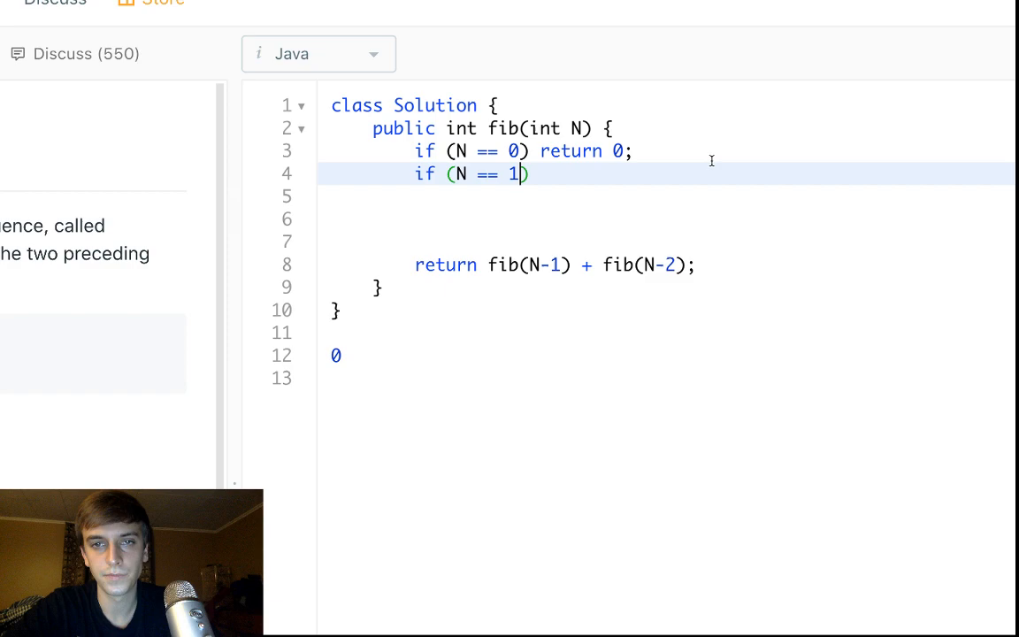
{"action": "type", "text": "retur"}
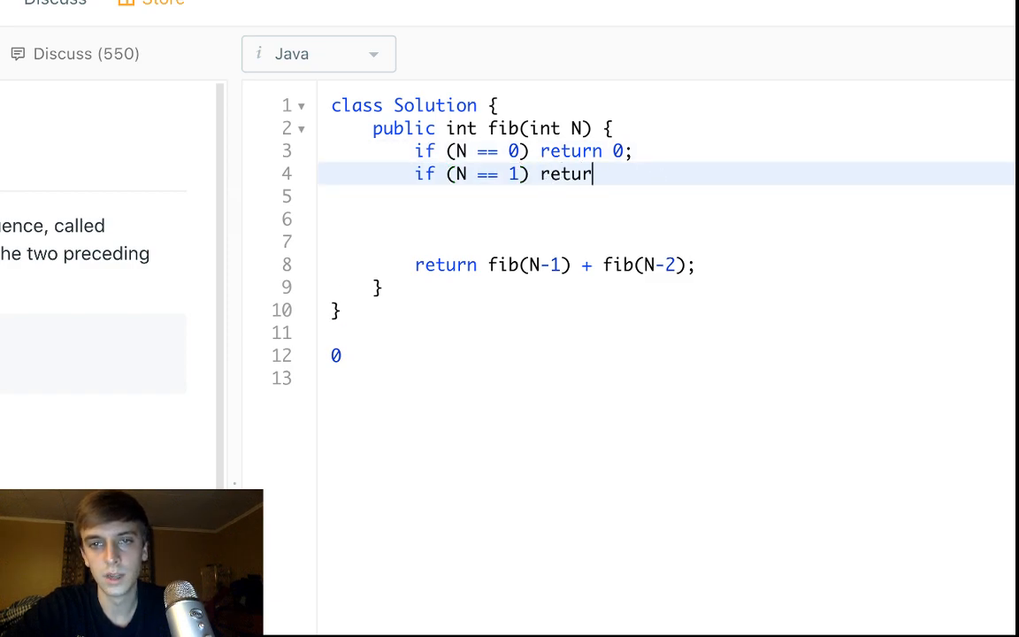
{"action": "type", "text": "n 1;"}
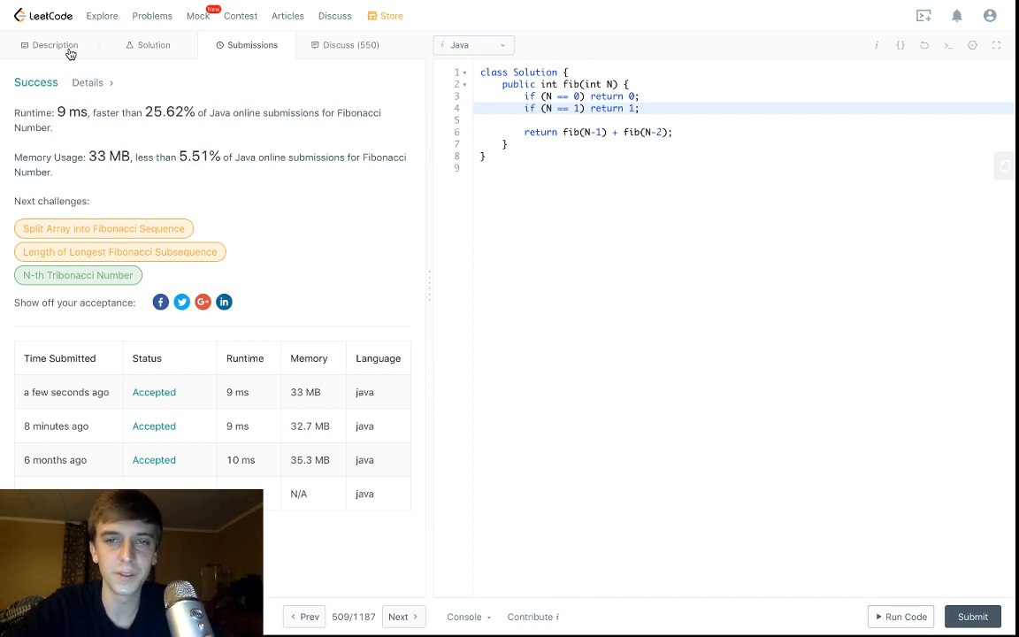
Switch back to the Description tab after the recursive solution is accepted at 9 ms.
{"action": "left_click", "coordinate": [54, 45]}
{"action": "type", "text": "while"}
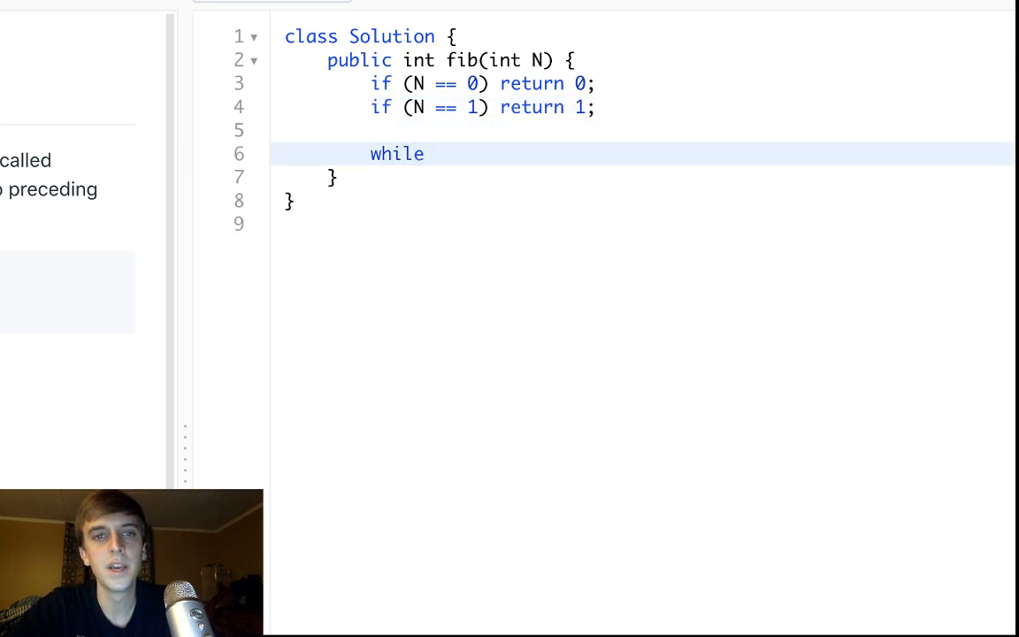
Declare int a = 0 and b = 1, loop while (N > 1) updating sum, a, b, return sum.
{"action": "left_click", "coordinate": [593, 107]}
{"action": "type", "text": "int"}
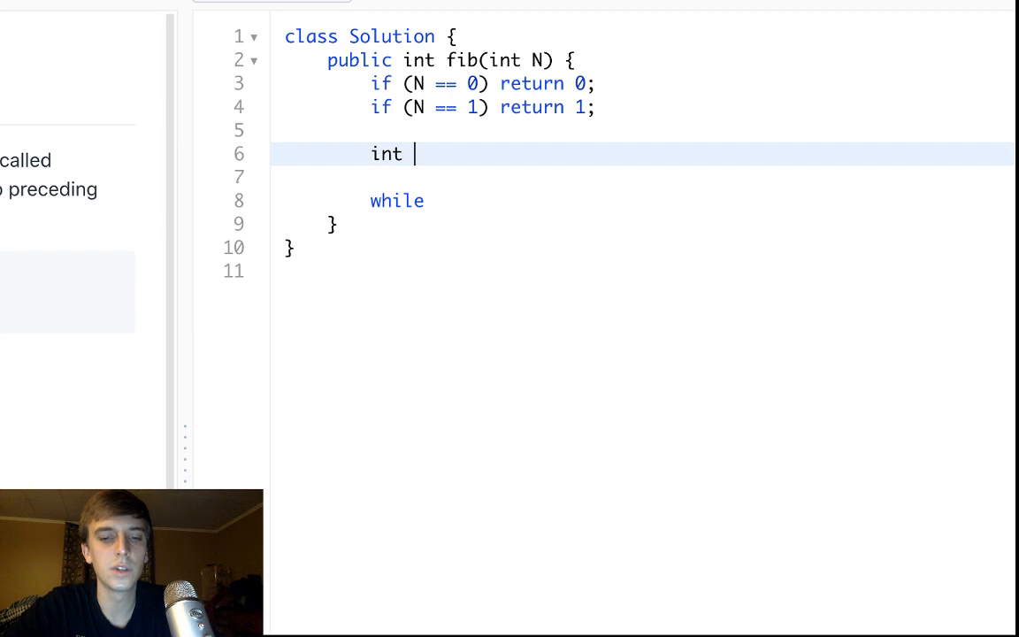
{"action": "type", "text": "a = 0;\\nint"}
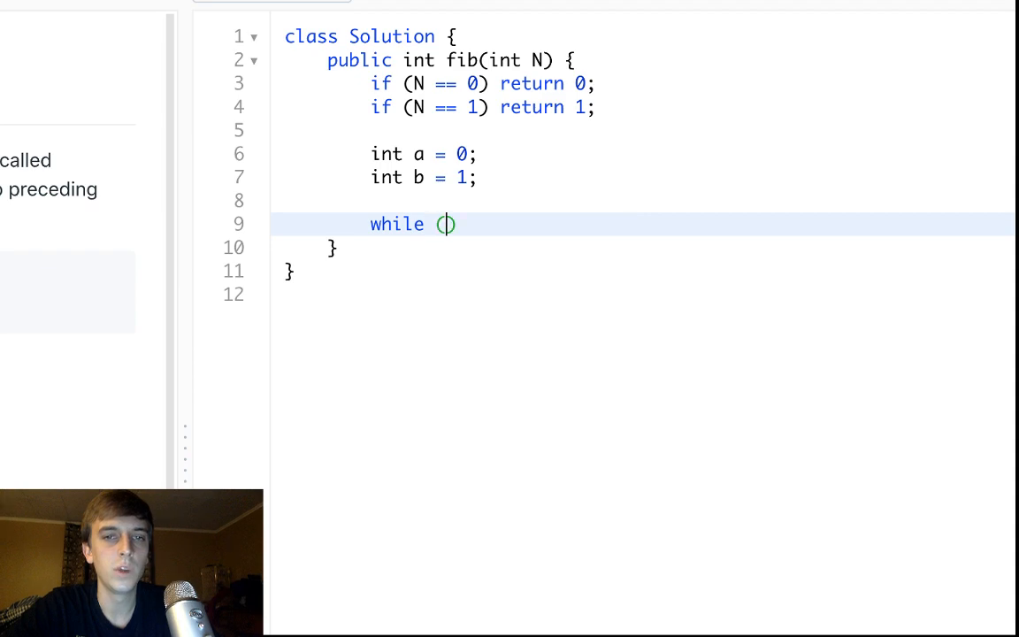
{"action": "type", "text": "N > 1"}
{"action": "type", "text": "N--;"}
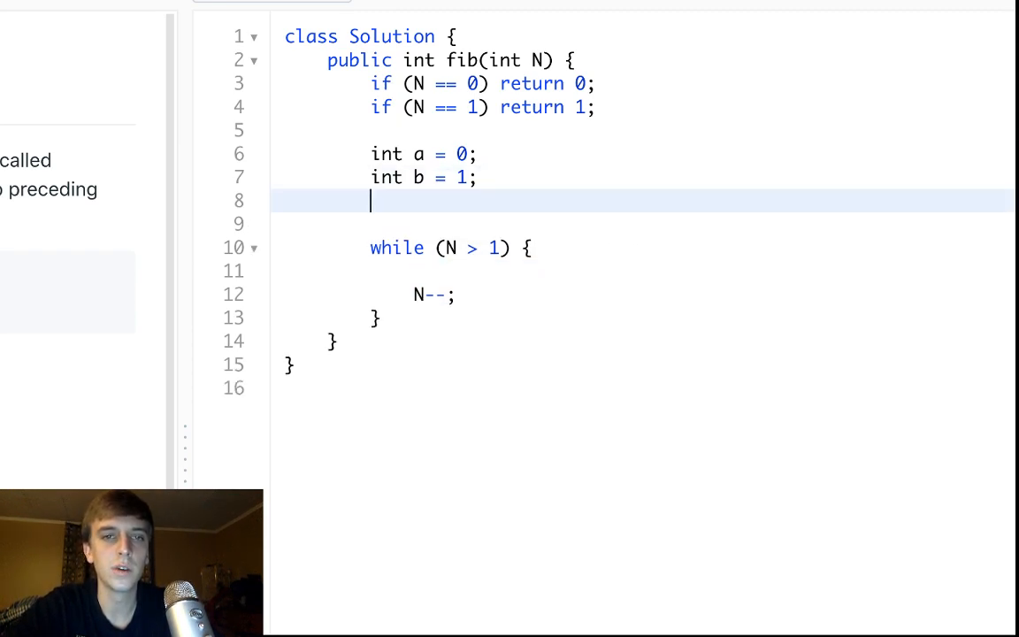
{"action": "key", "text": "Backspace"}
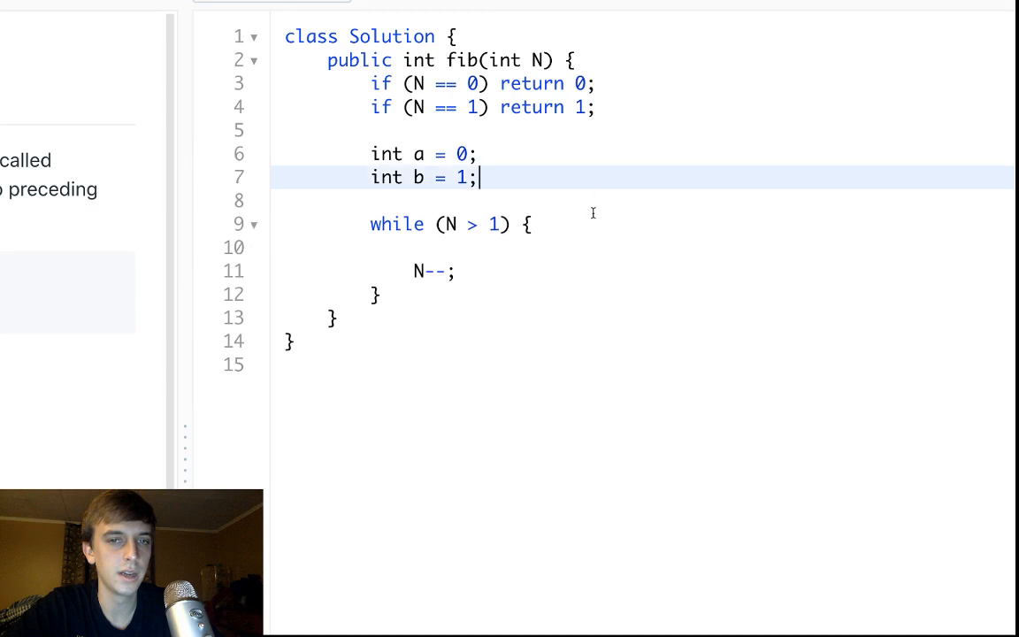
{"action": "type", "text": "int"}
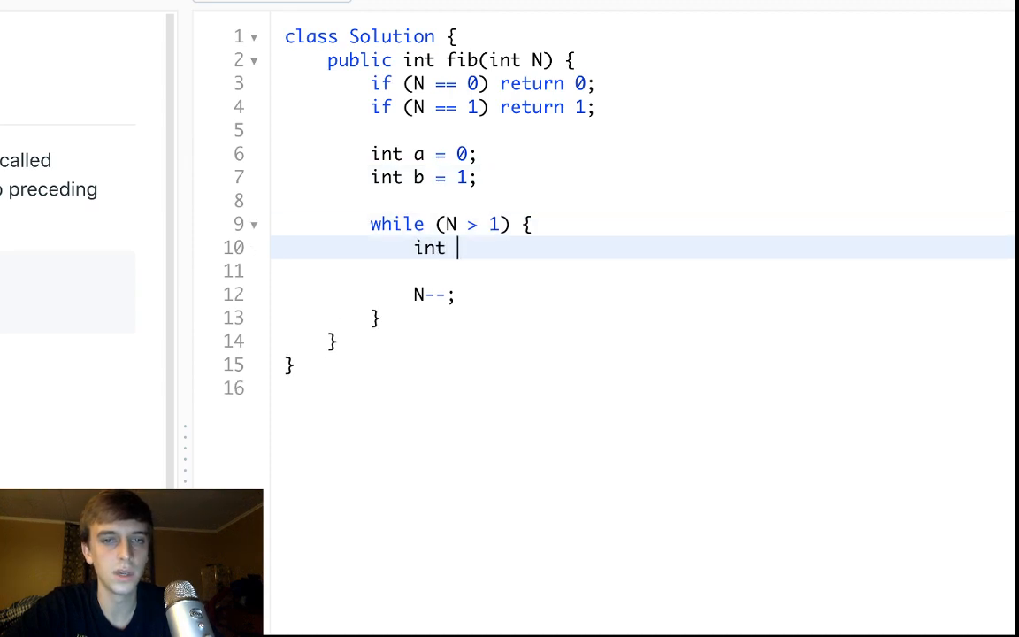
{"action": "type", "text": "sum = a + b;"}
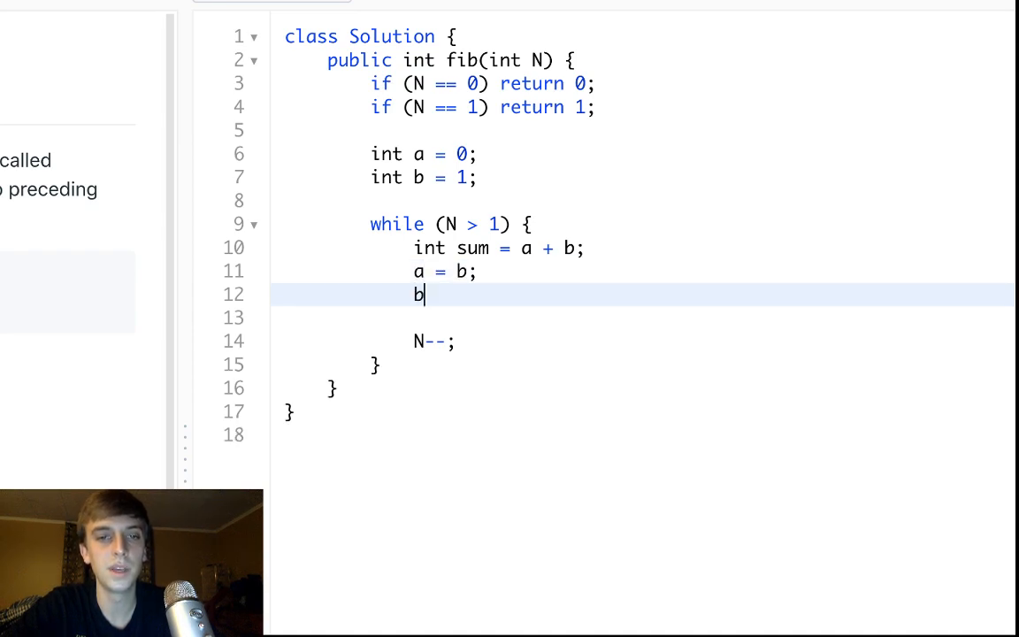
{"action": "type", "text": "= sum;"}
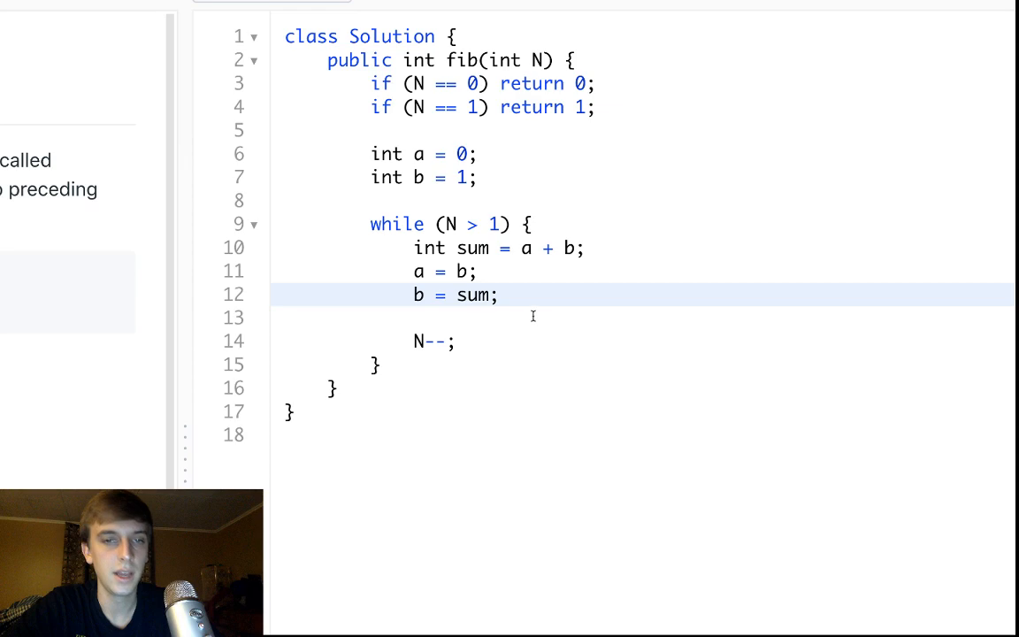
{"action": "left_click", "coordinate": [512, 342]}
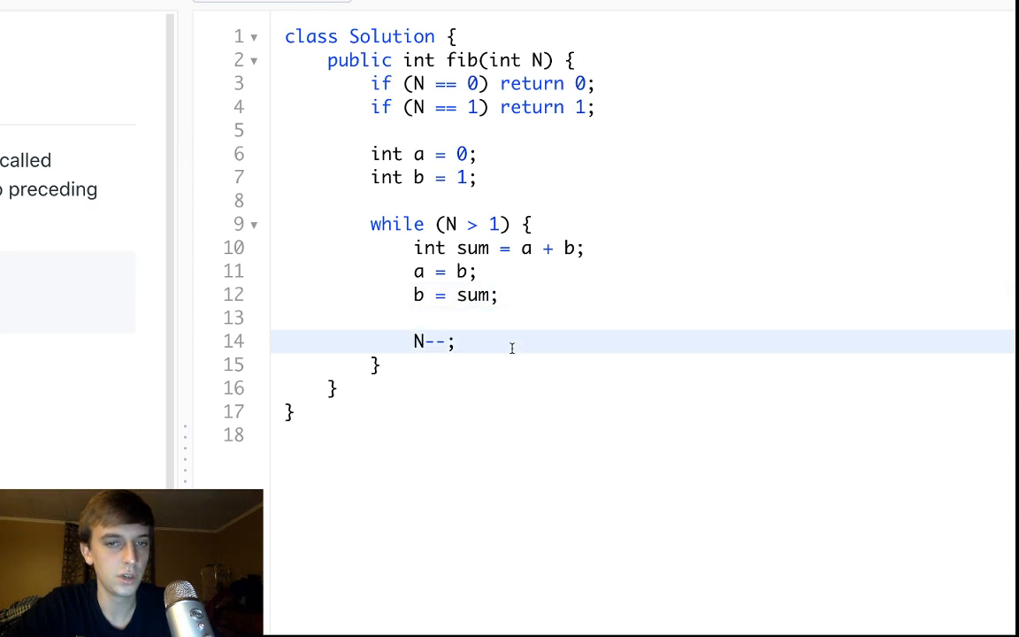
{"action": "type", "text": "return sum;"}
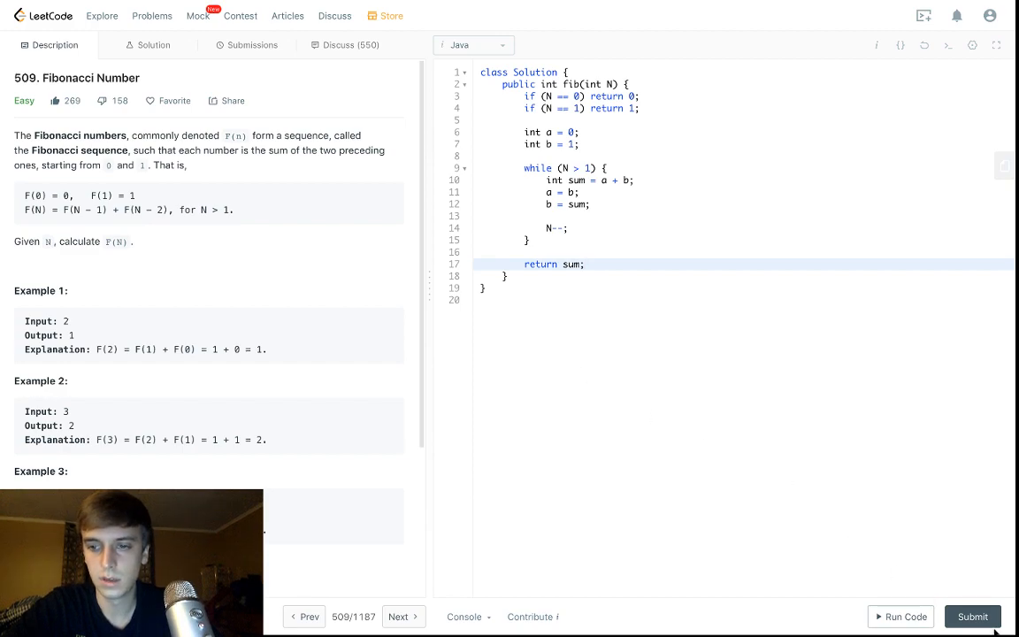
Submit the iterative fib solution for judging.
{"action": "left_click", "coordinate": [972, 617]}
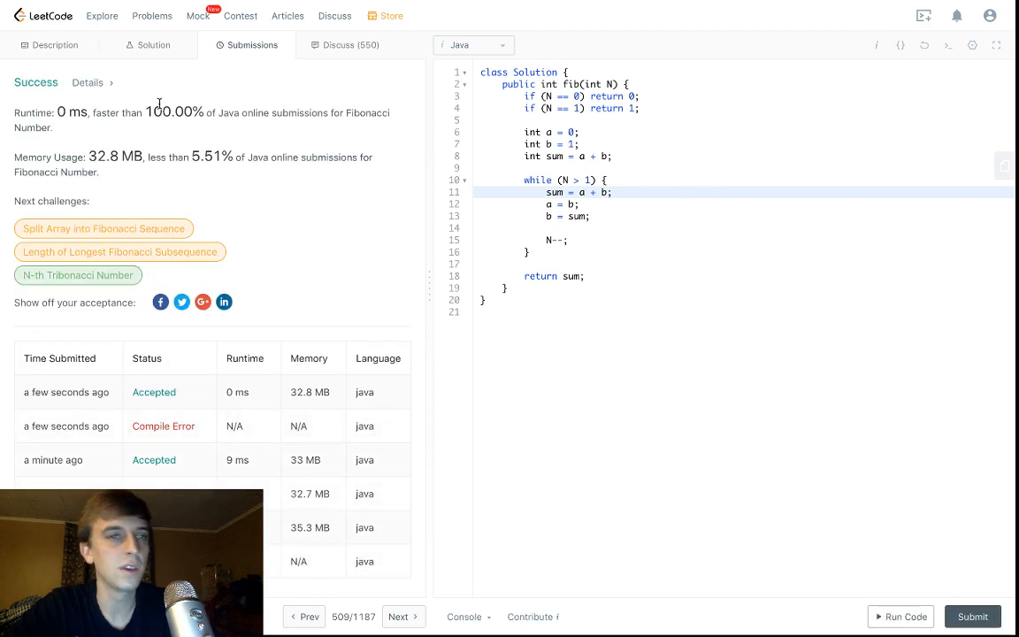
{"action": "mouse_move", "coordinate": [100, 129]}
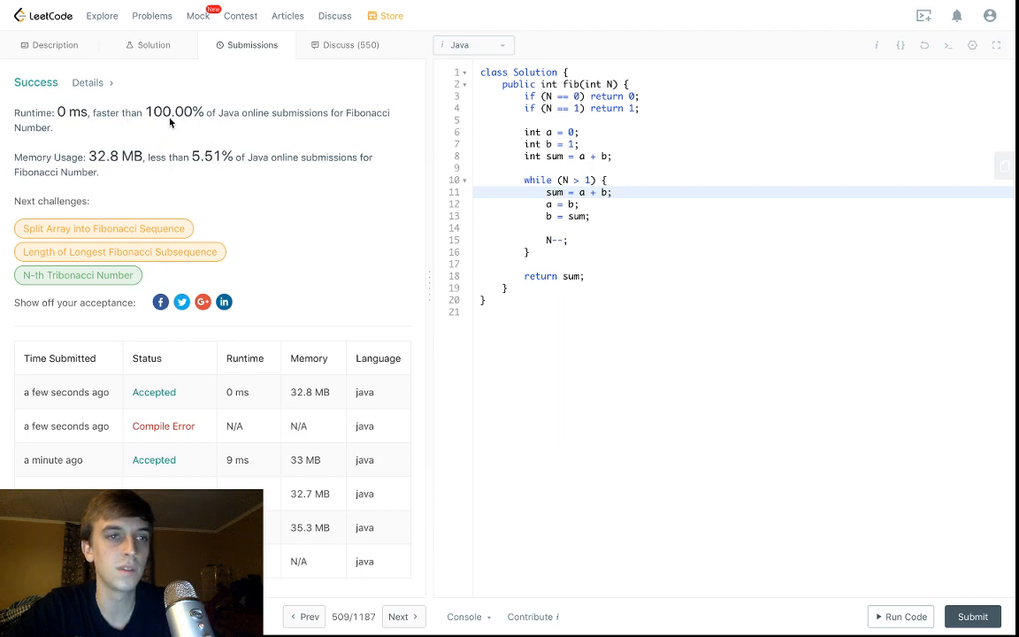
{"action": "mouse_move", "coordinate": [605, 229]}
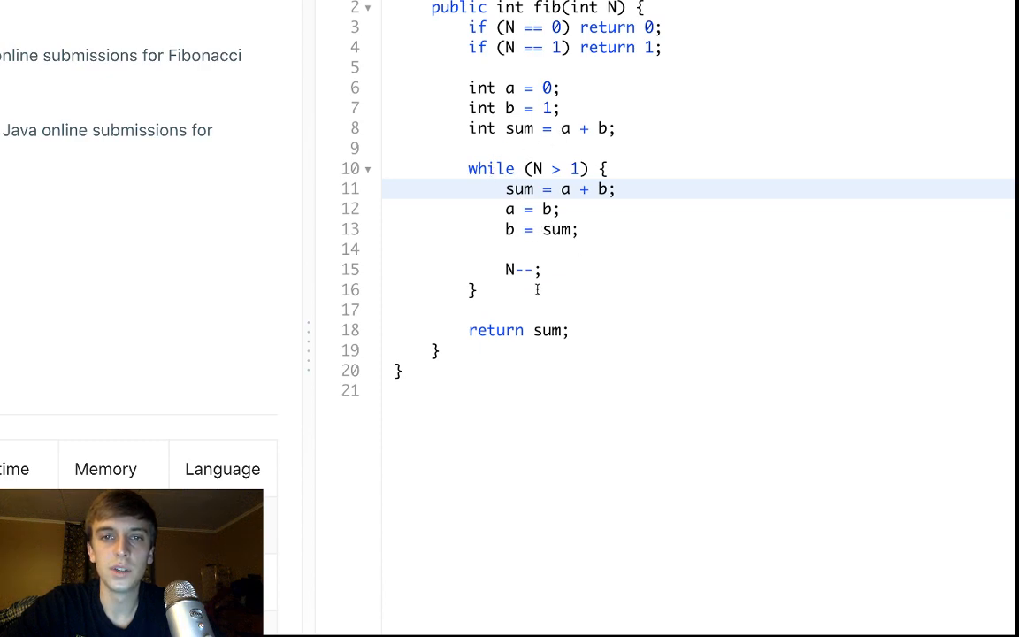
Walk through the iterative code, pointing out the a = b update, then reopen the description.
{"action": "scroll", "scroll_direction": "up", "scroll_amount": 3}
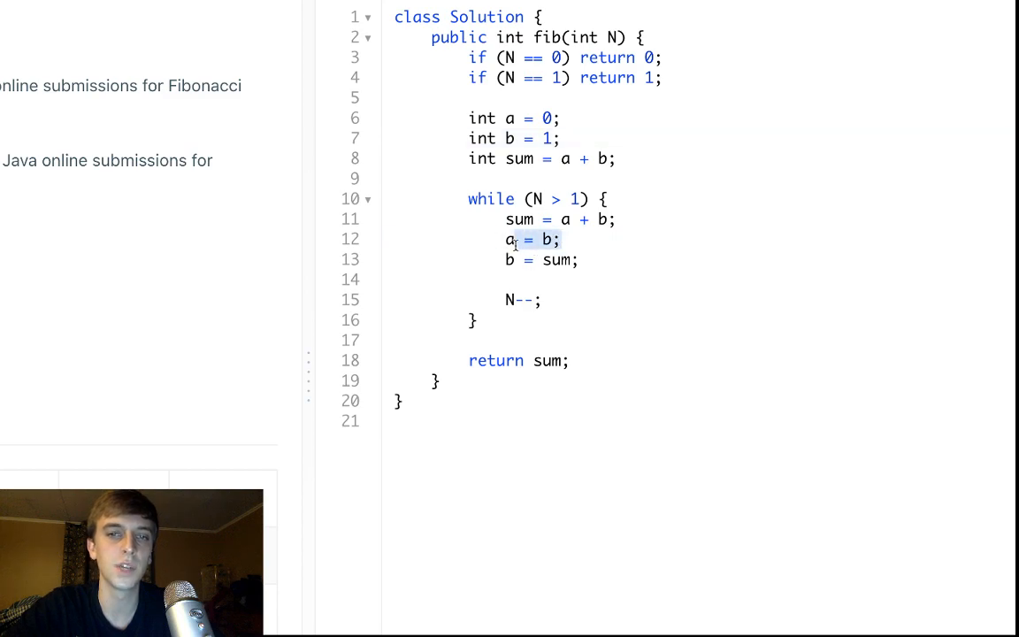
{"action": "left_click", "coordinate": [565, 239]}
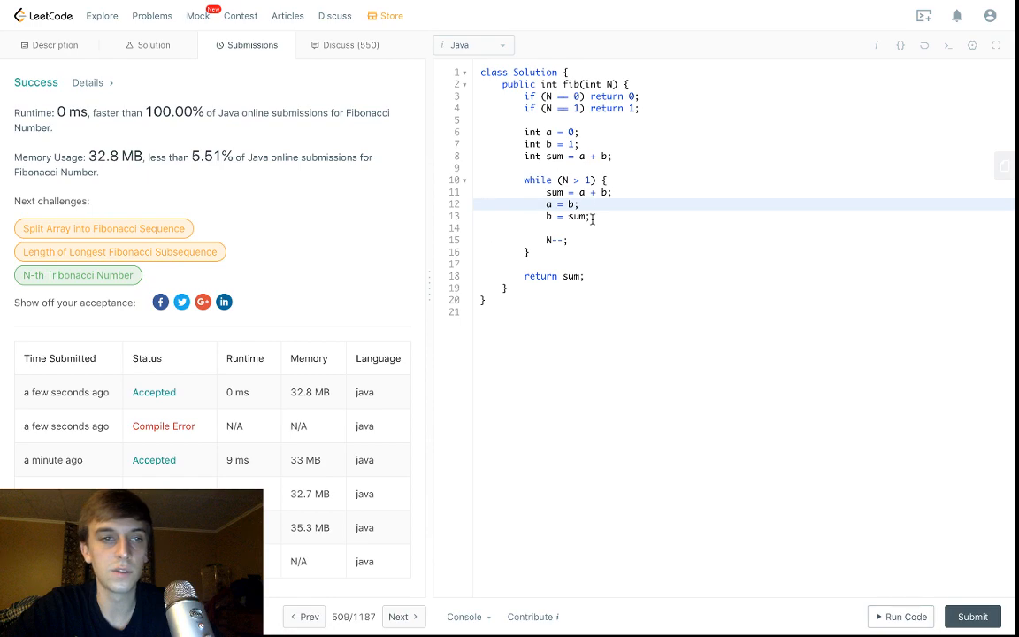
{"action": "left_click", "coordinate": [493, 84]}
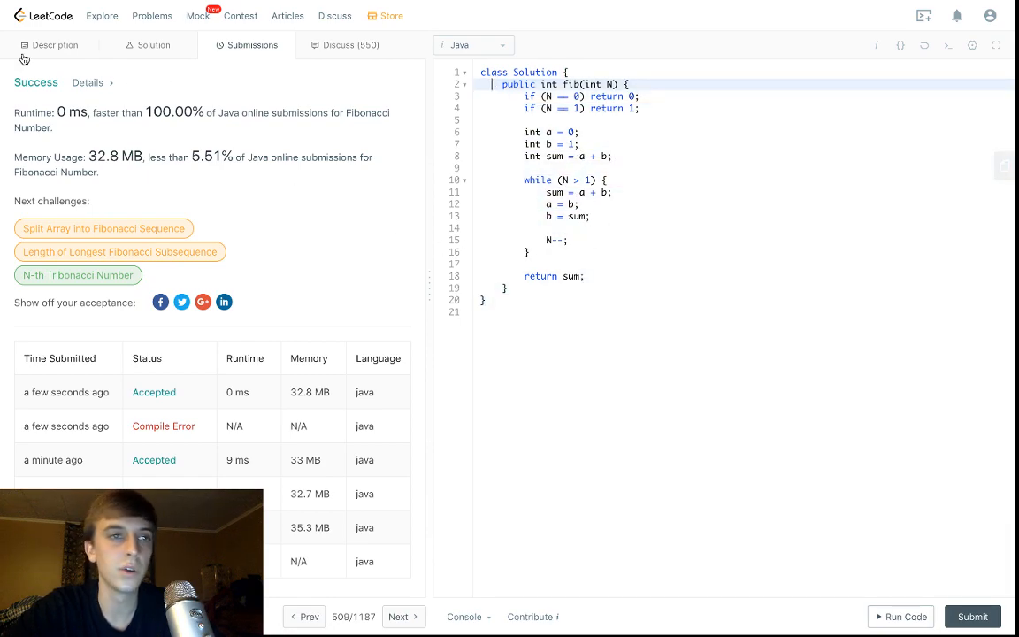
{"action": "left_click", "coordinate": [55, 44]}
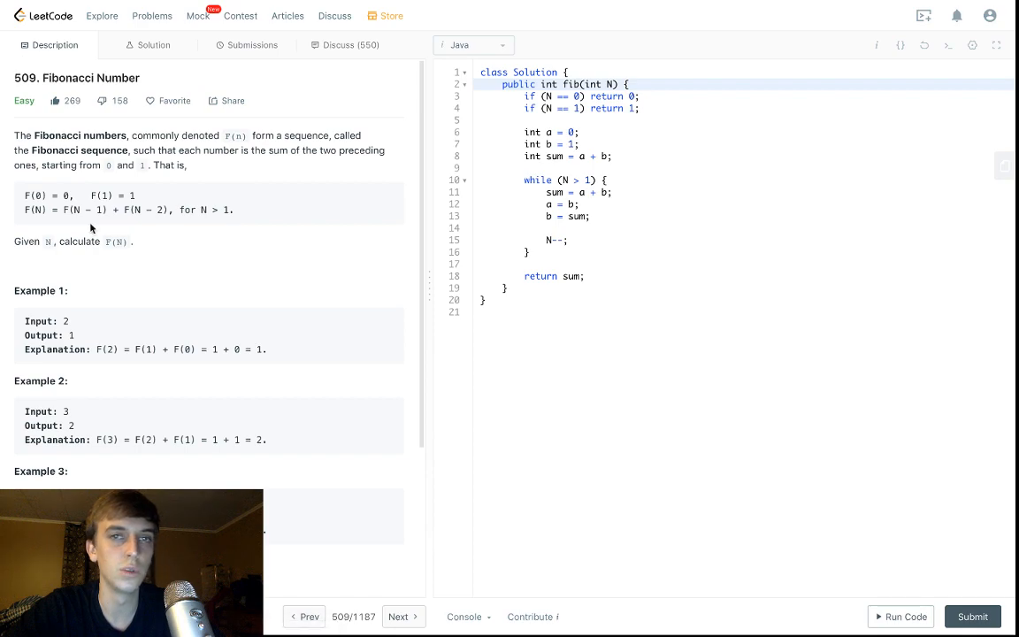